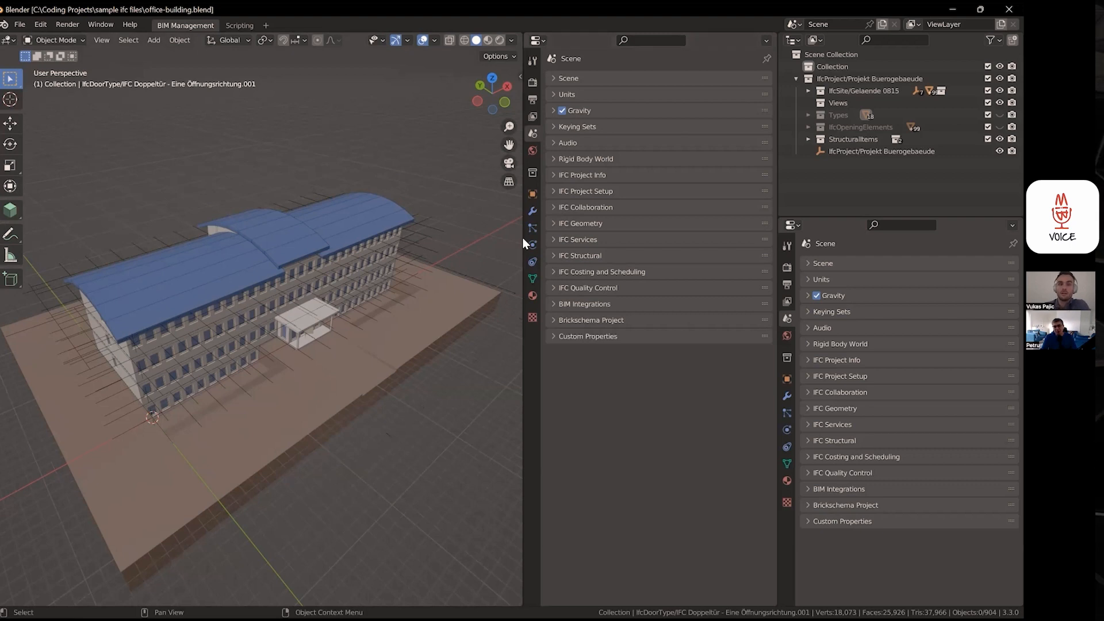
mouse_move(476, 246)
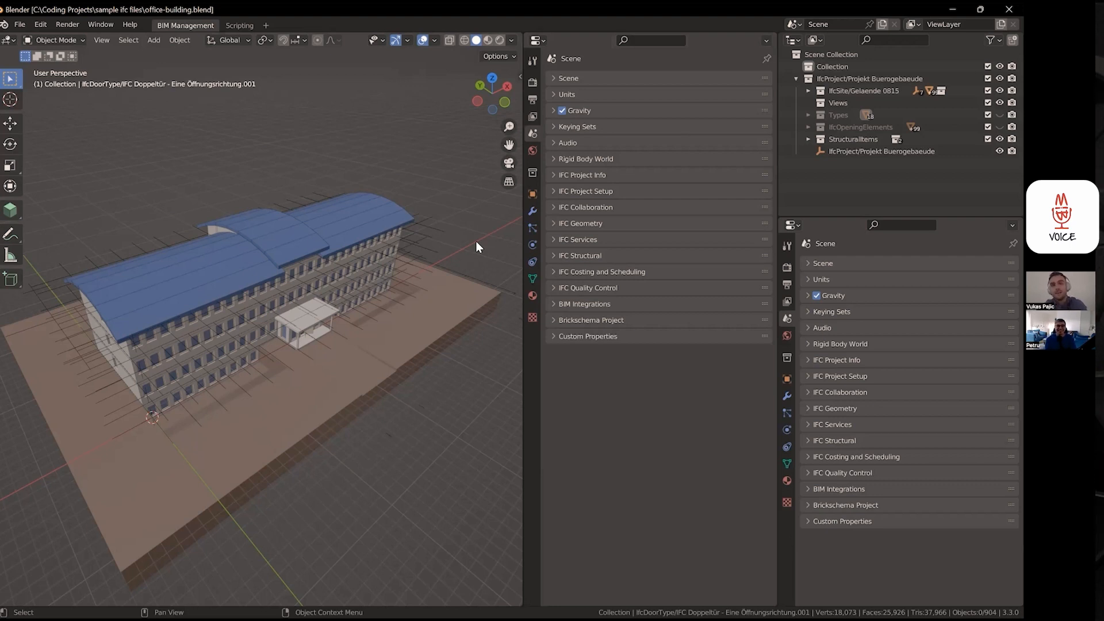
mouse_move(423, 169)
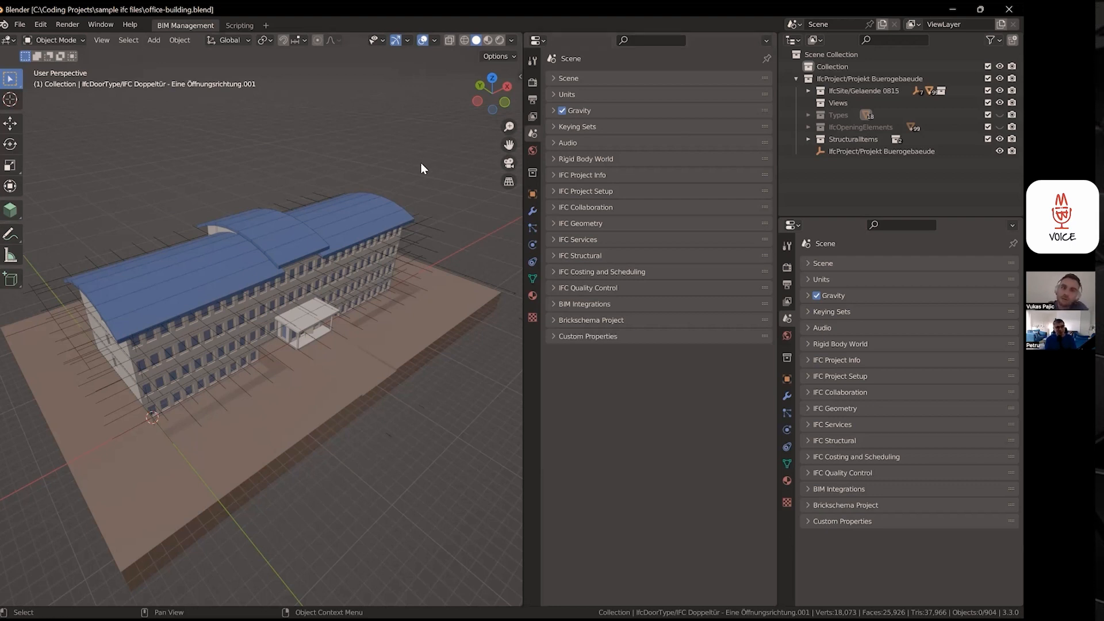
mouse_move(379, 206)
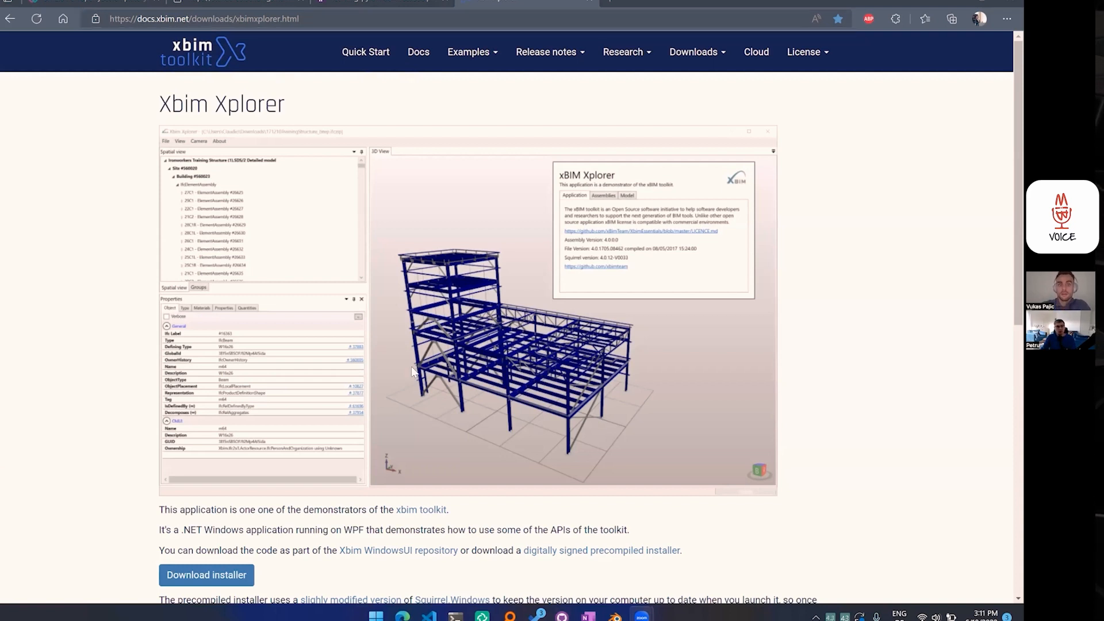
- Browse the XbimWindowsUI repository's GitHub issues, then its code and file listing
scroll("down", 3)
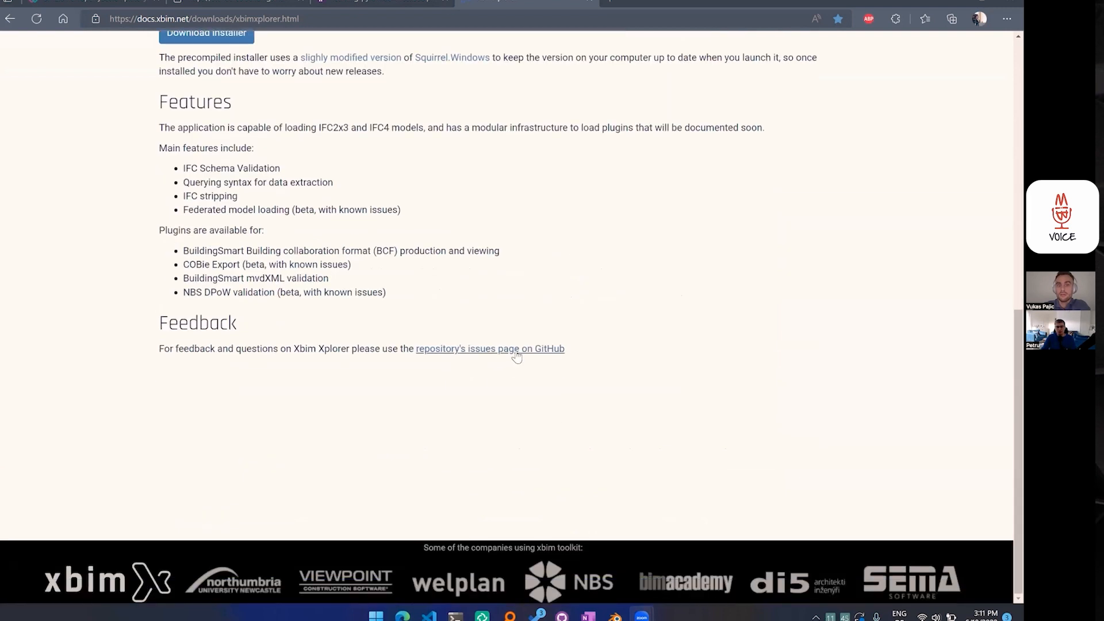
left_click(490, 349)
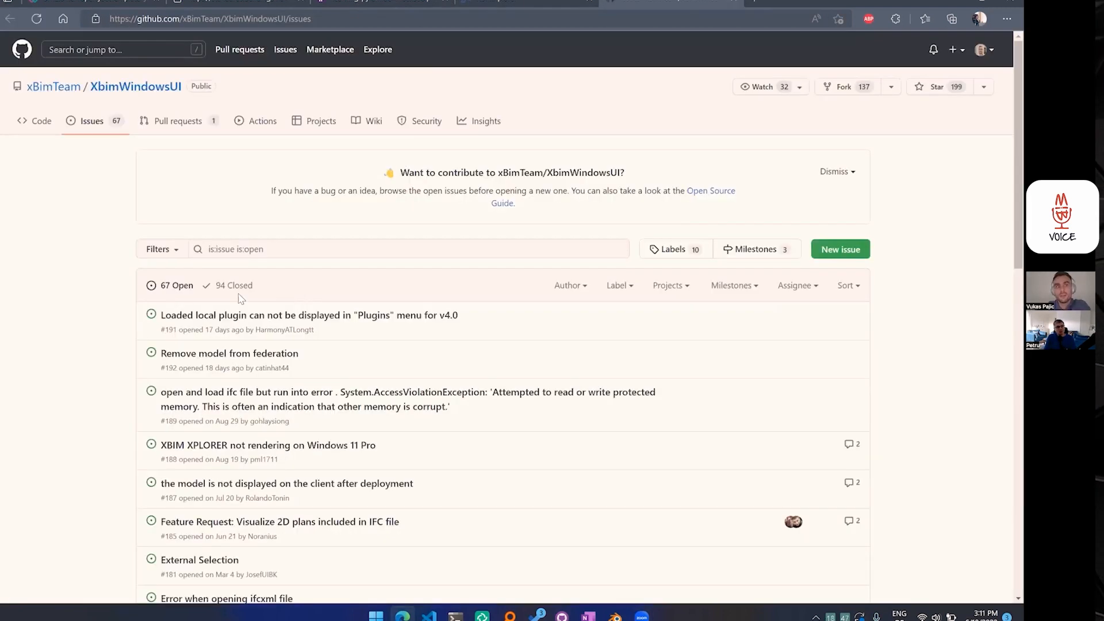
scroll("down", 3)
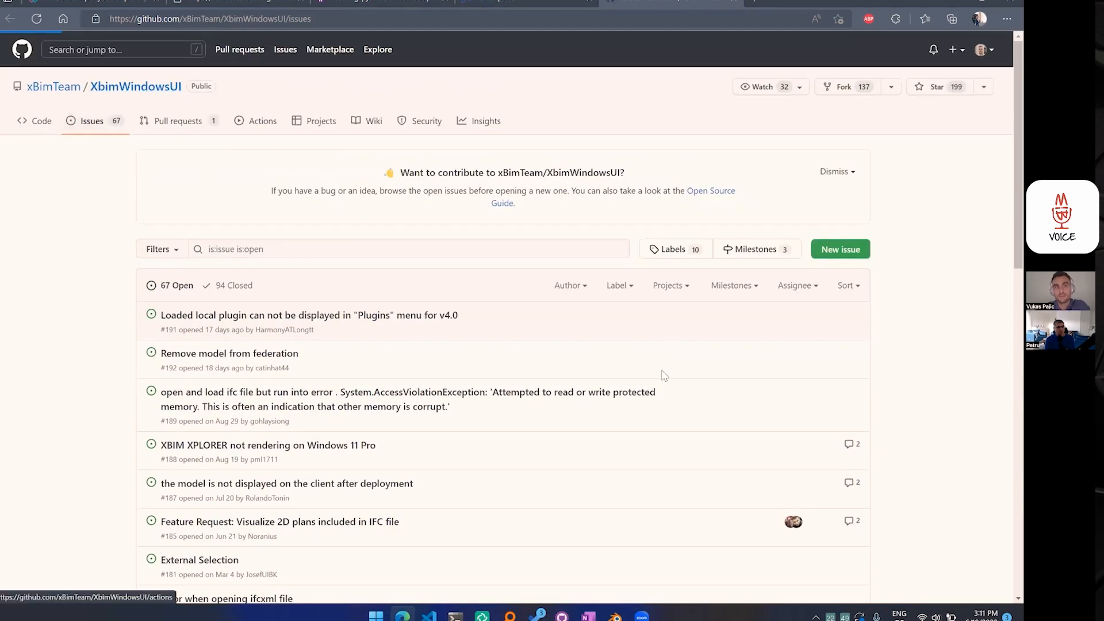
left_click(42, 121)
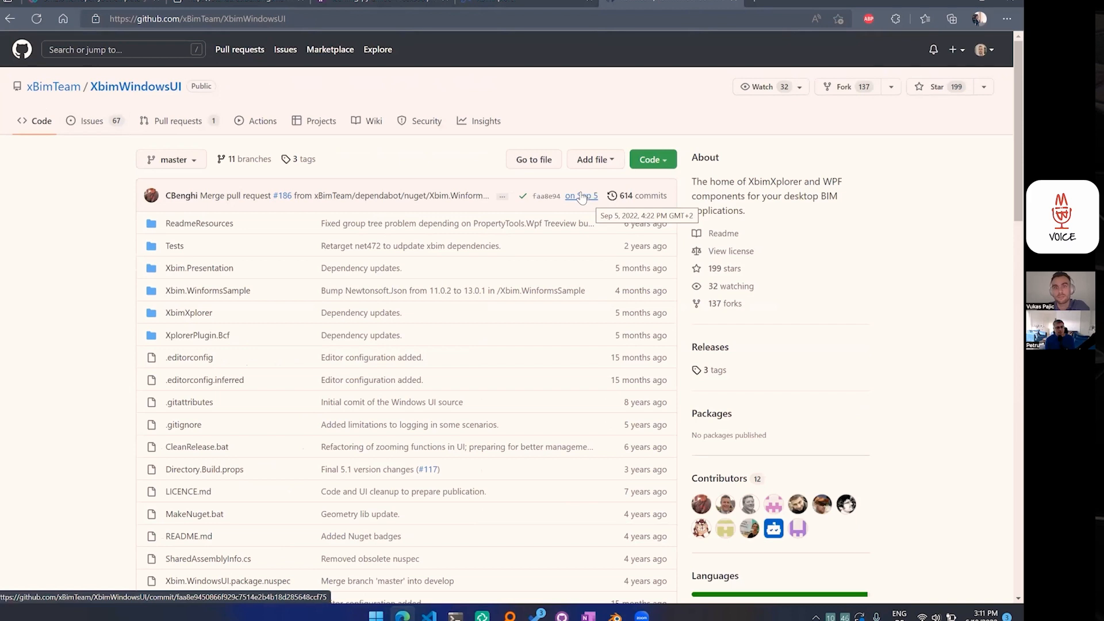
mouse_move(576, 118)
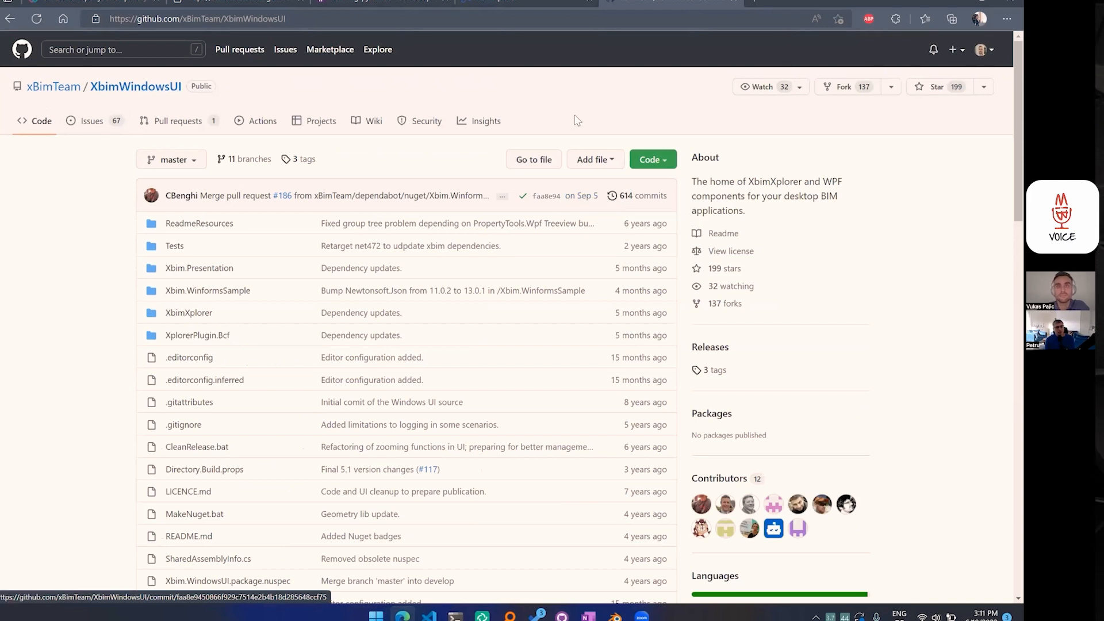
mouse_move(747, 32)
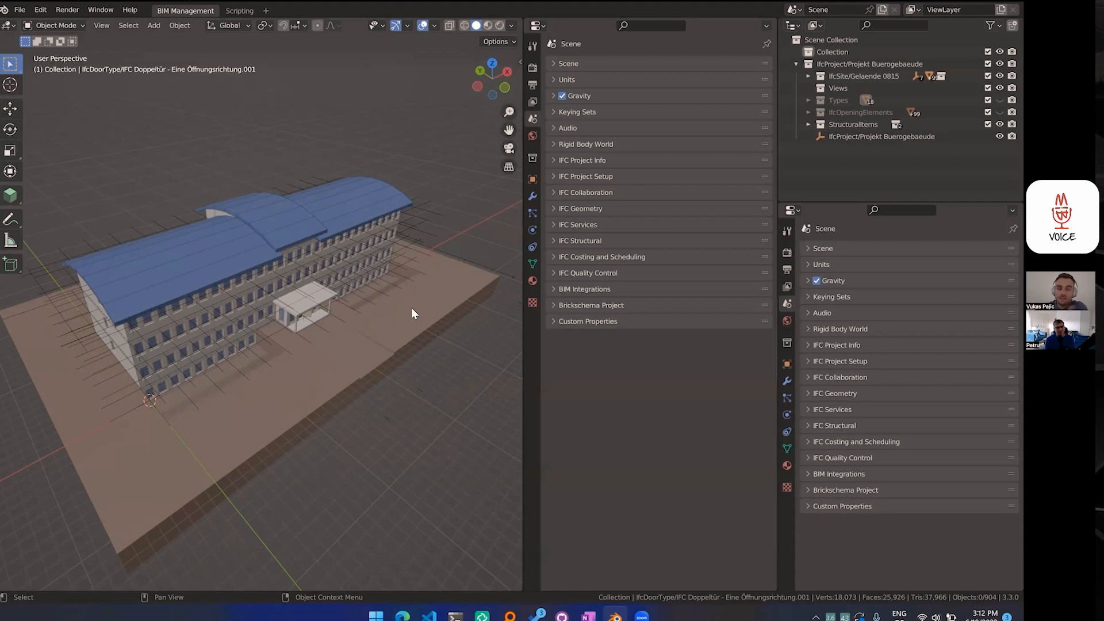
- Select IfcSite/Gelaende 0815 under the building and orbit to view it from another side
left_click(434, 315)
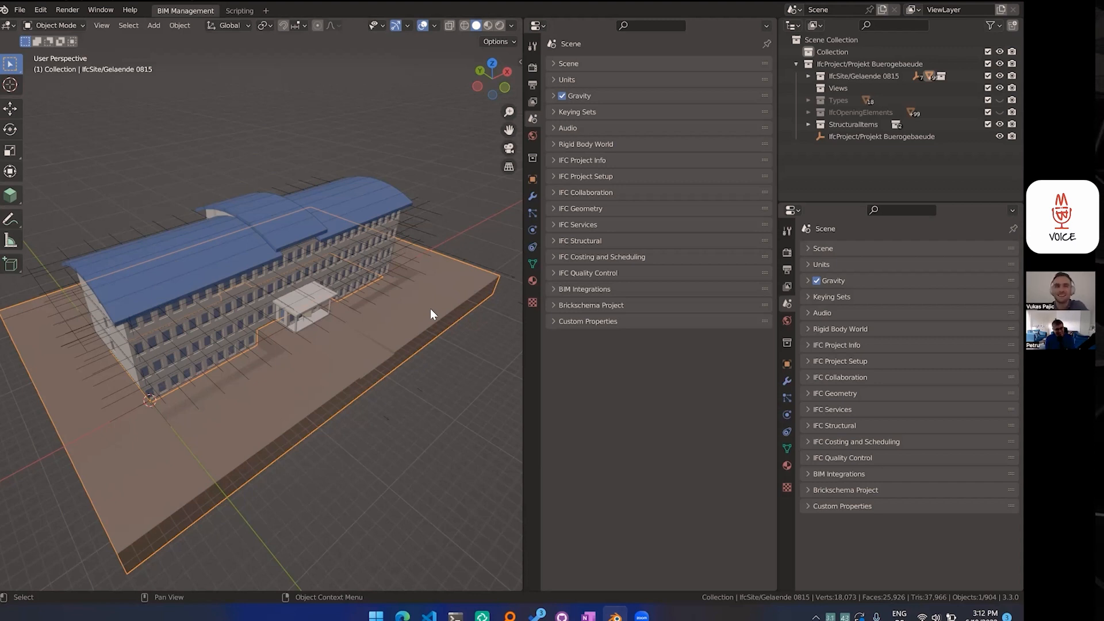
mouse_move(512, 300)
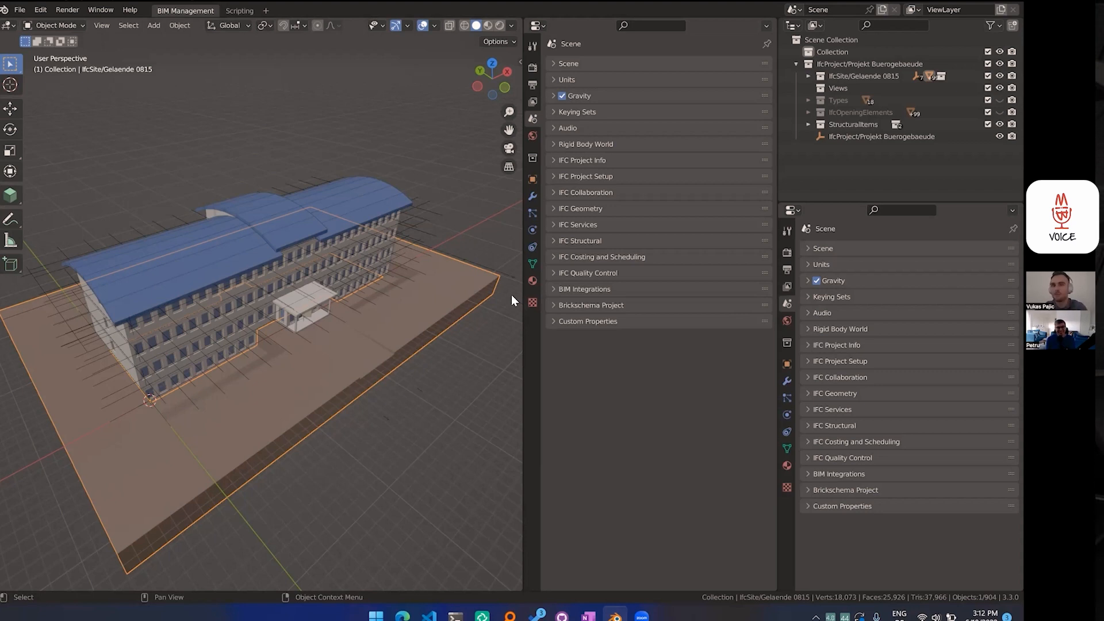
mouse_move(473, 315)
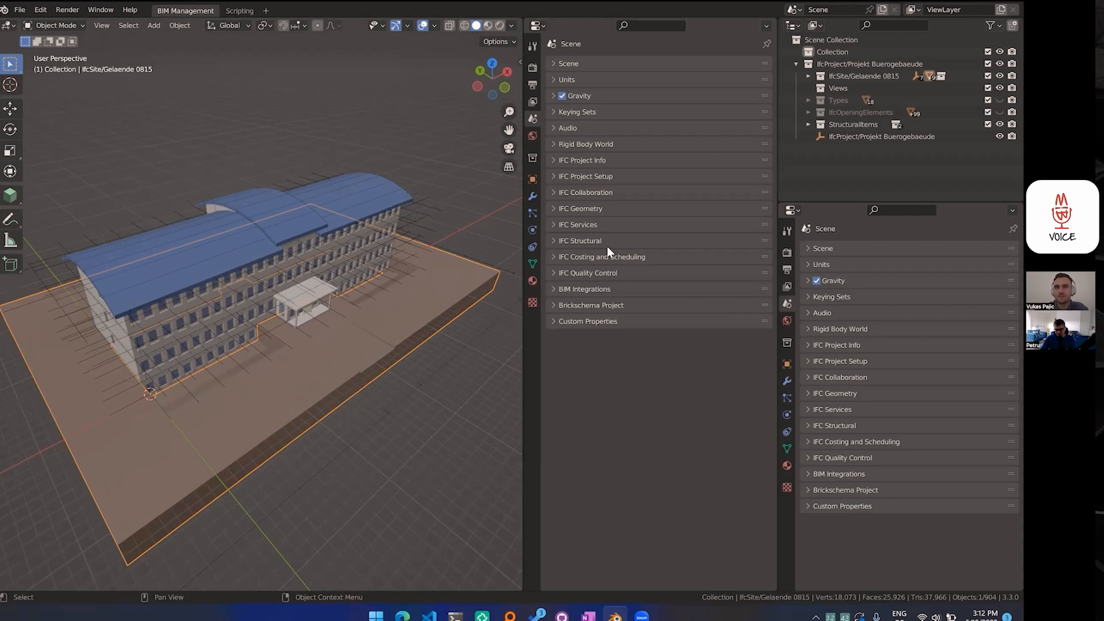
mouse_move(315, 269)
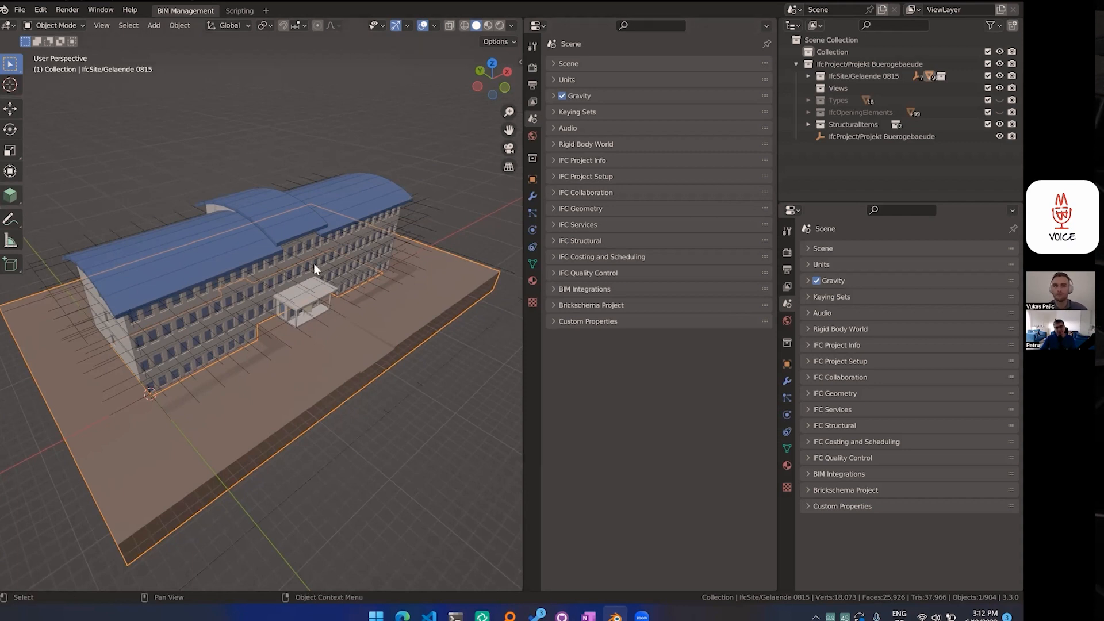
left_click_drag(315, 269, 398, 412)
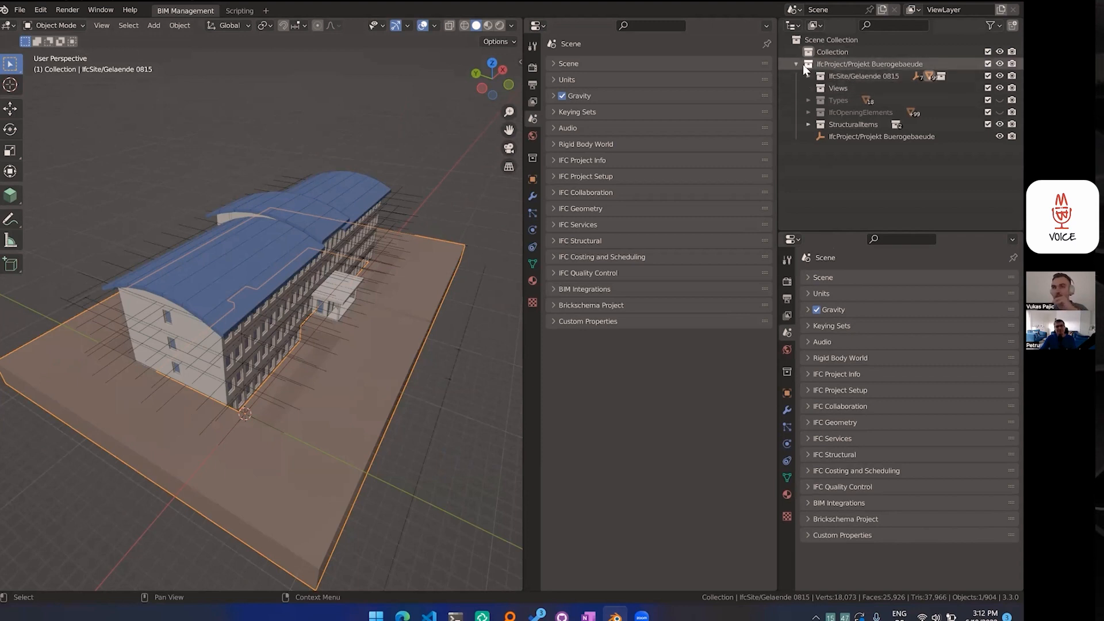
- Expand the project hierarchy, collapse the IFC types and 1. Obergeschoss spaces, leaving storeys Keller to Dachgeschoss listed
left_click(808, 76)
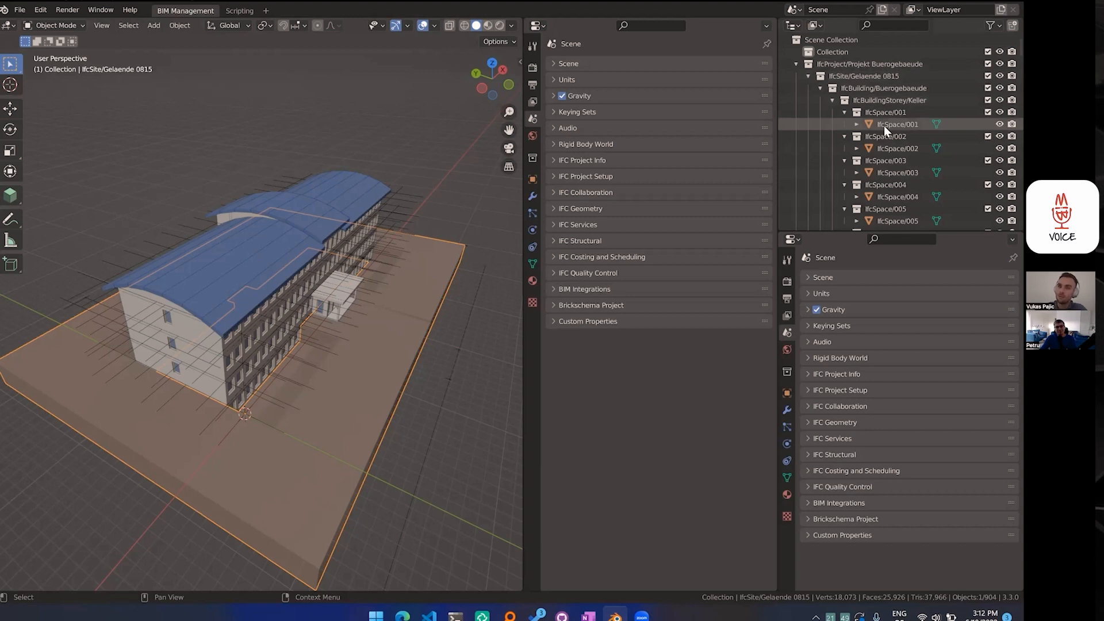
left_click(897, 148)
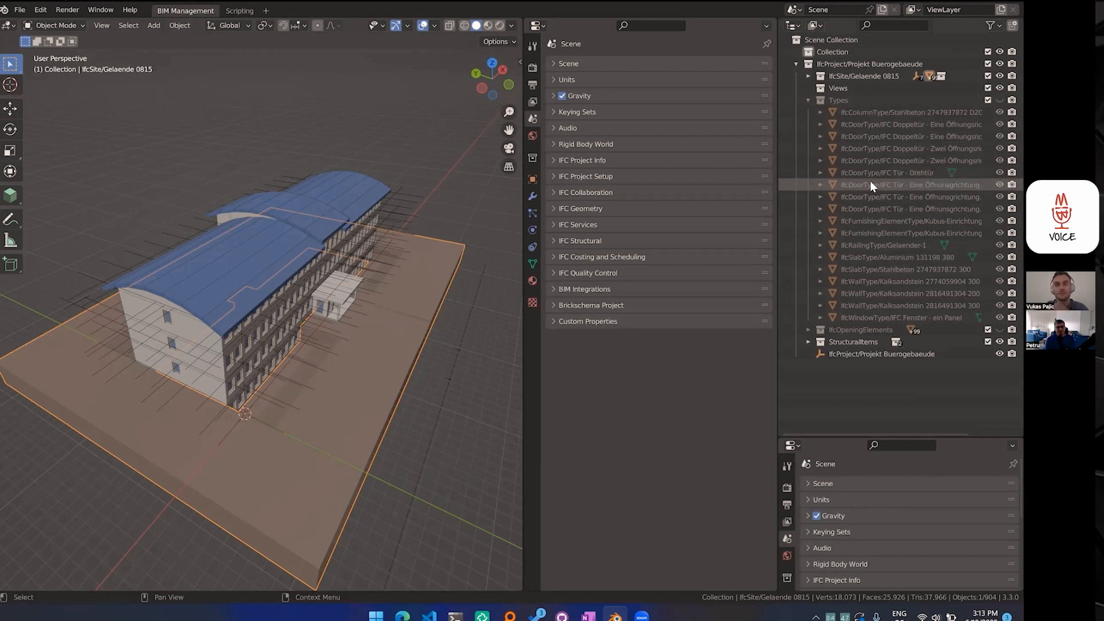
left_click(807, 101)
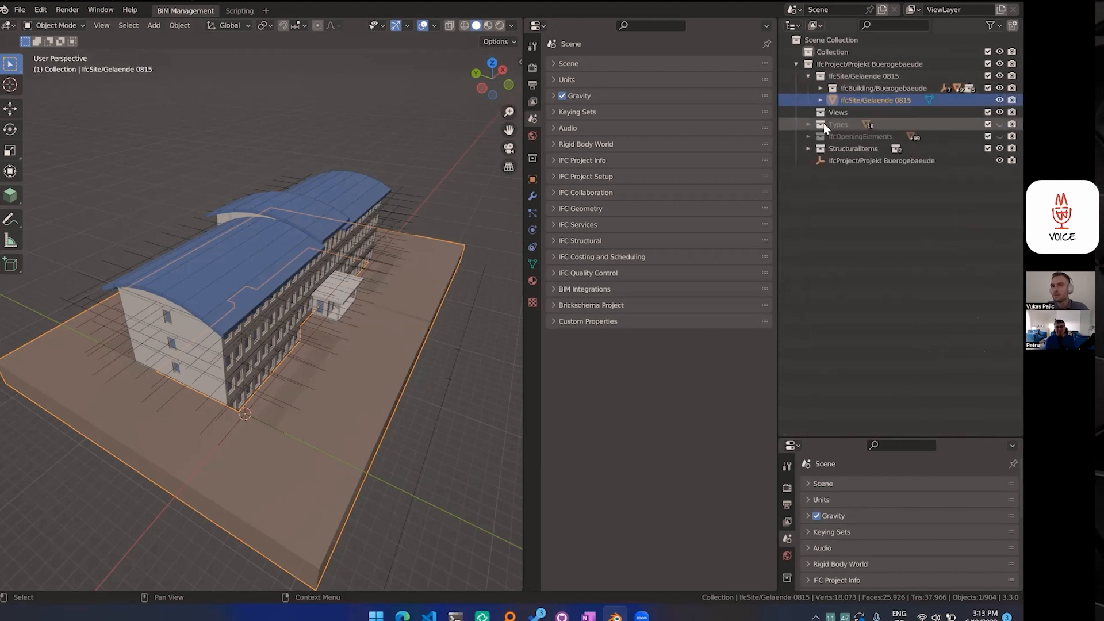
left_click(821, 88)
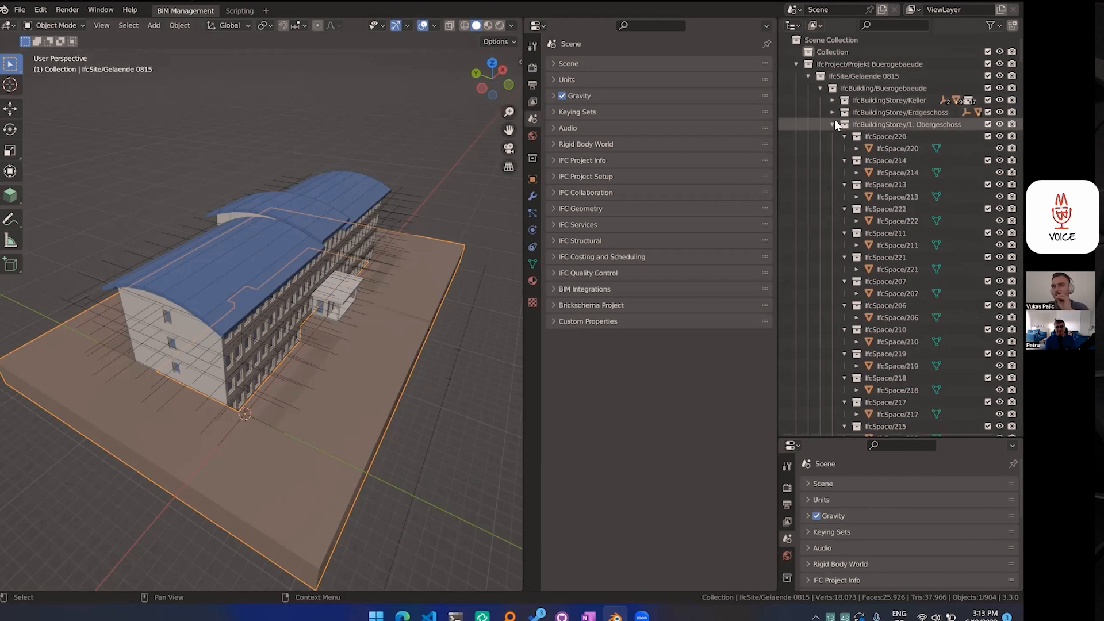
left_click(835, 124)
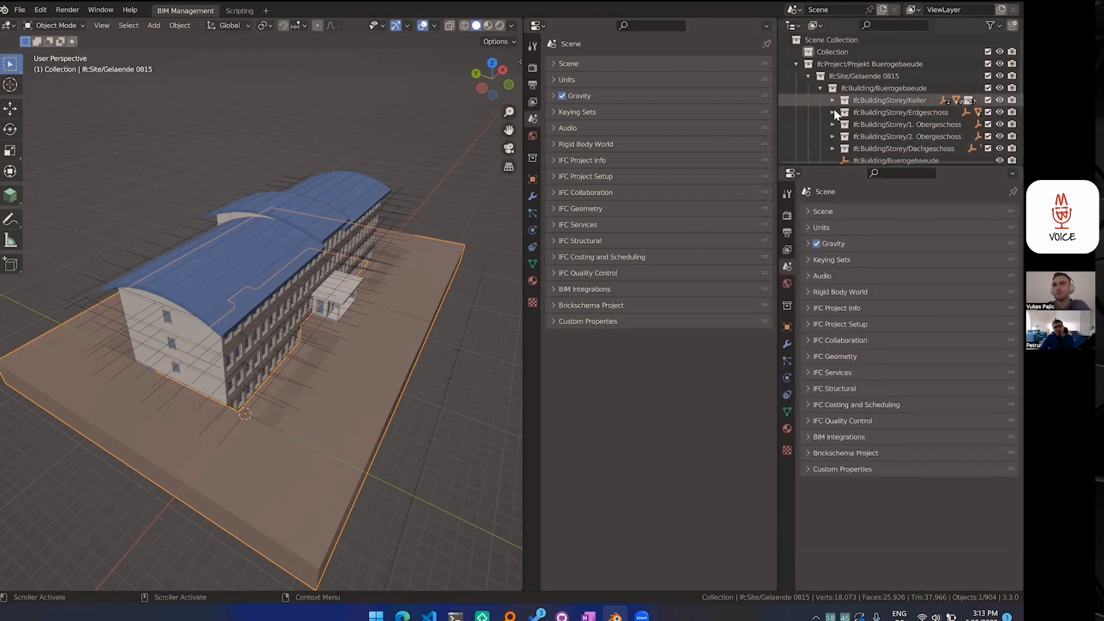
left_click(877, 172)
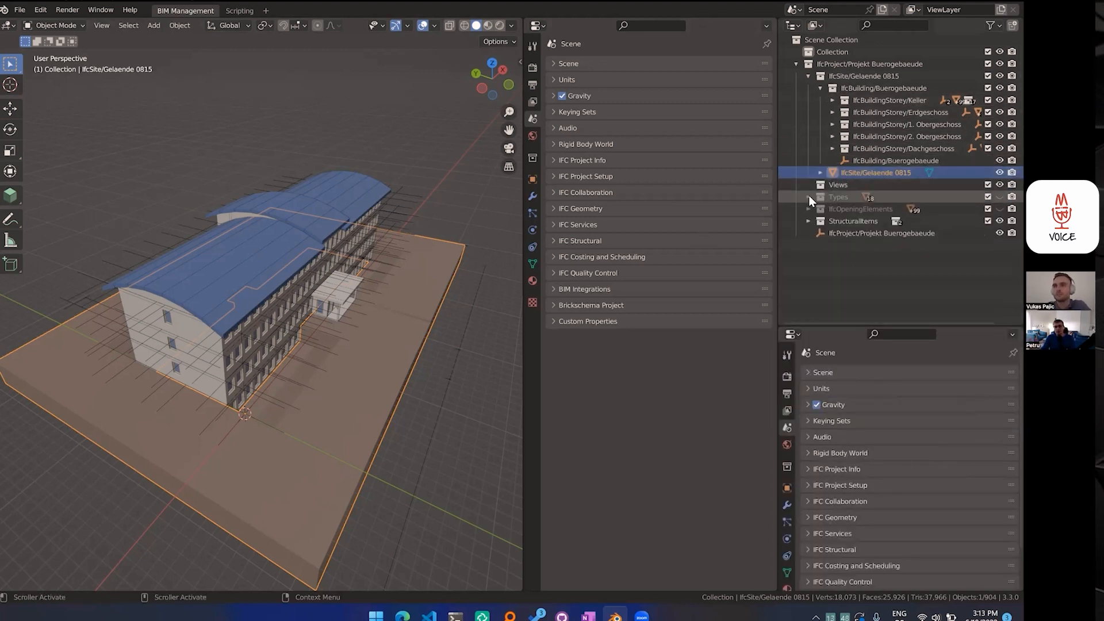
- Expand the Types collection and scroll through the column, door, furnishing, railing, slab and wall types
left_click(809, 196)
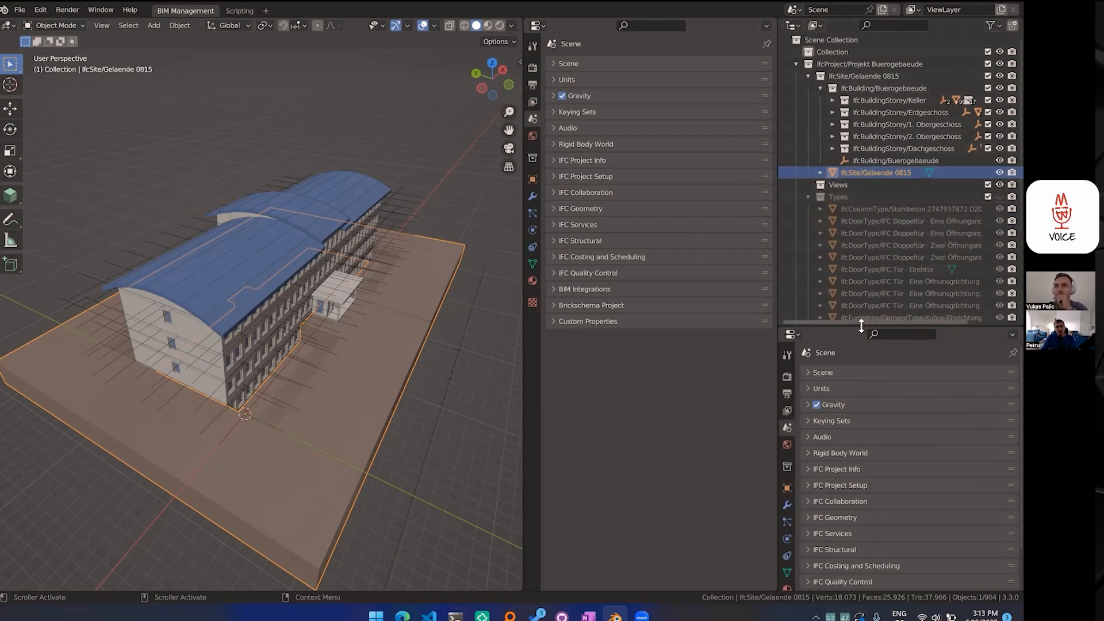
scroll("down", 3)
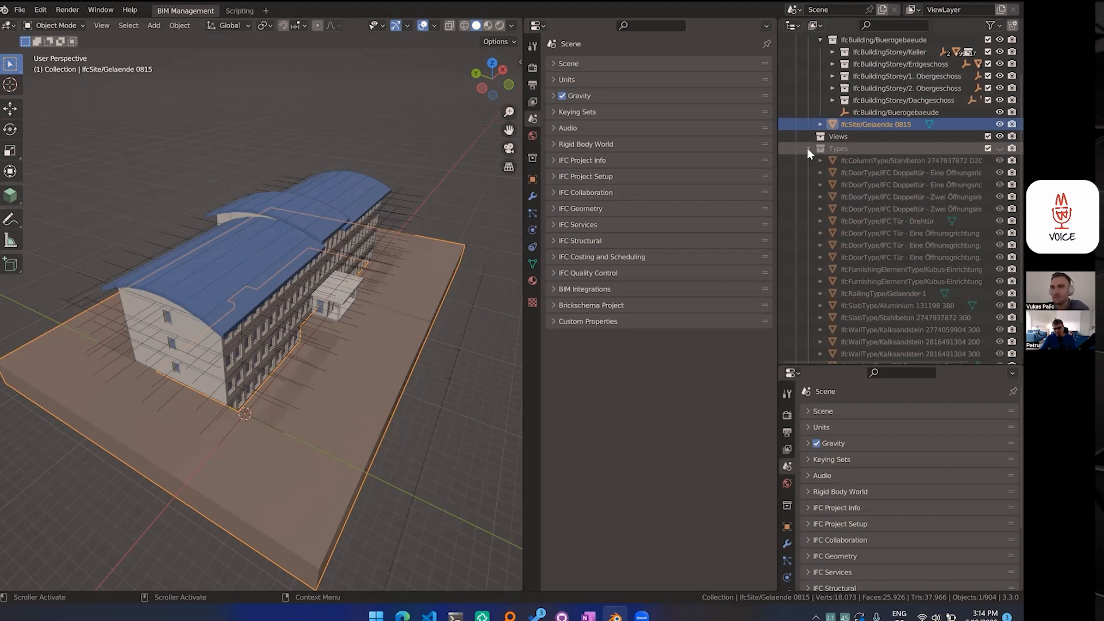
scroll("down", 3)
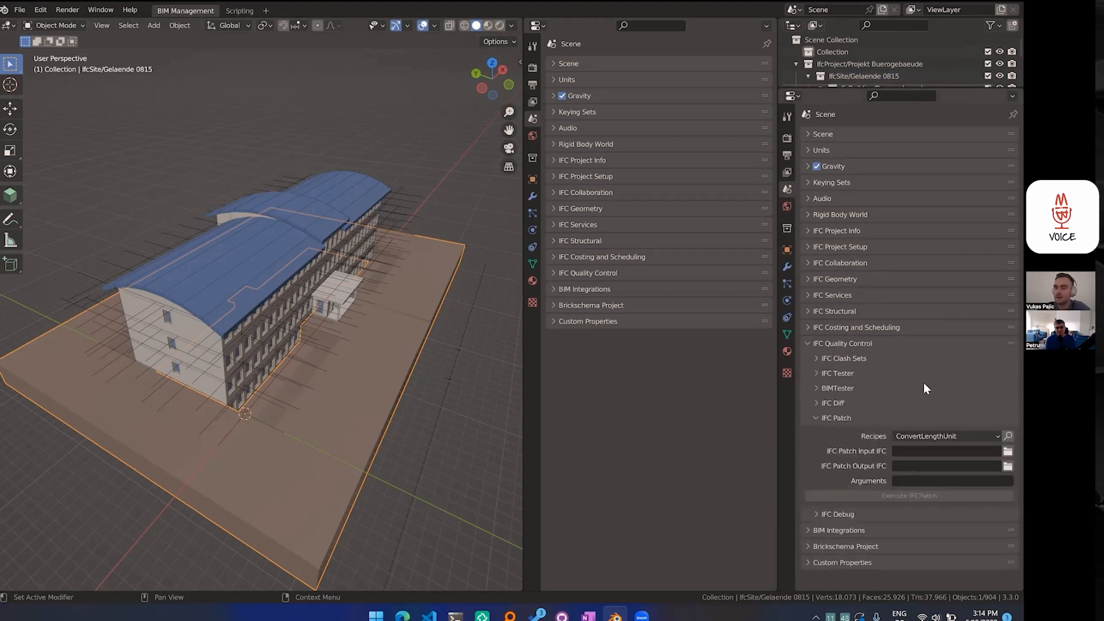
- Show the full IFC Patch recipes list, with ConvertLengthUnit as the current choice
left_click(947, 436)
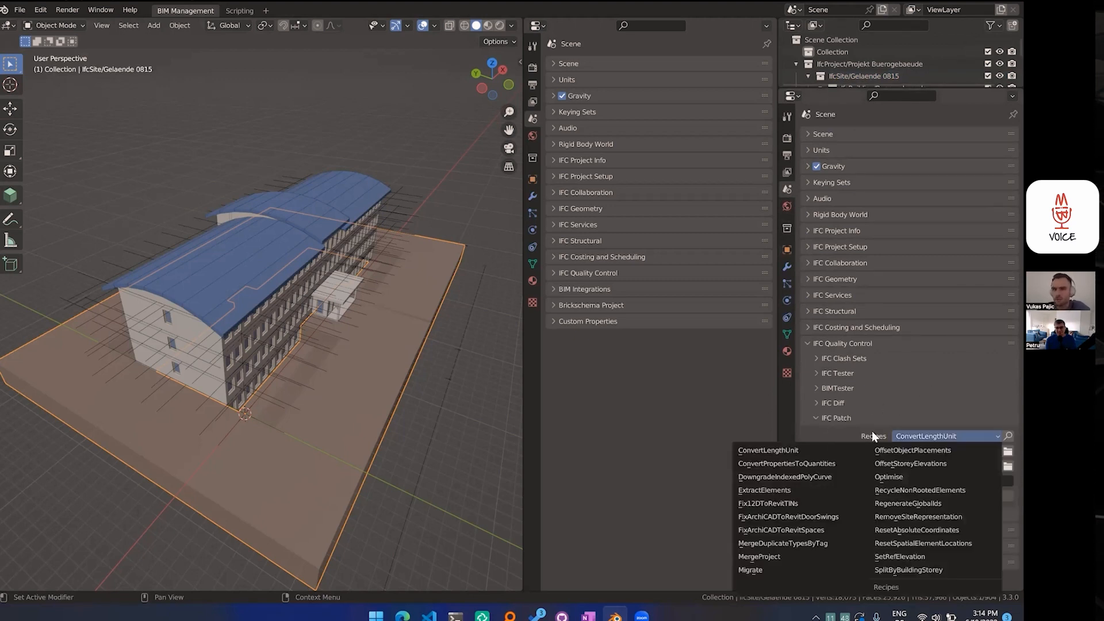
mouse_move(808, 543)
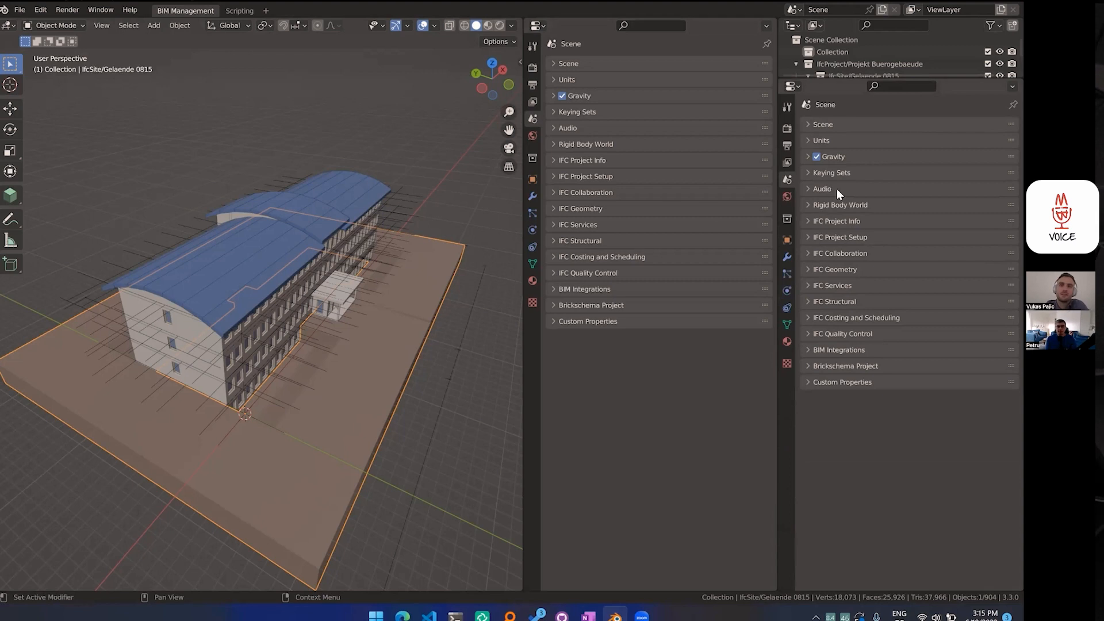
mouse_move(827, 280)
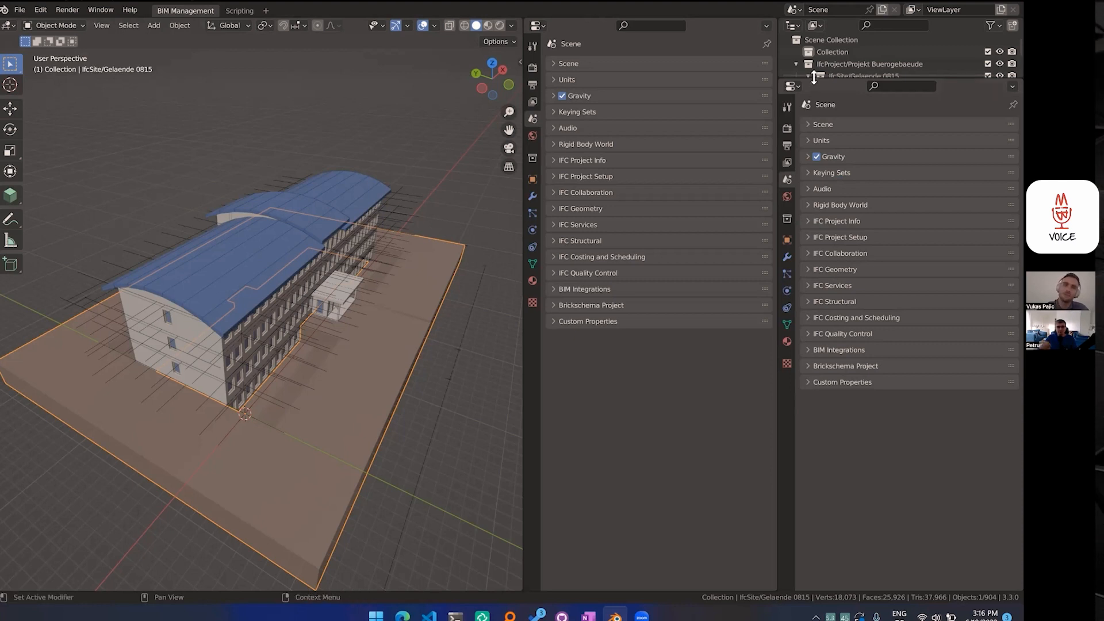
- Give the Outliner more room so the full IFC hierarchy from storeys to structural items is visible
left_click(814, 76)
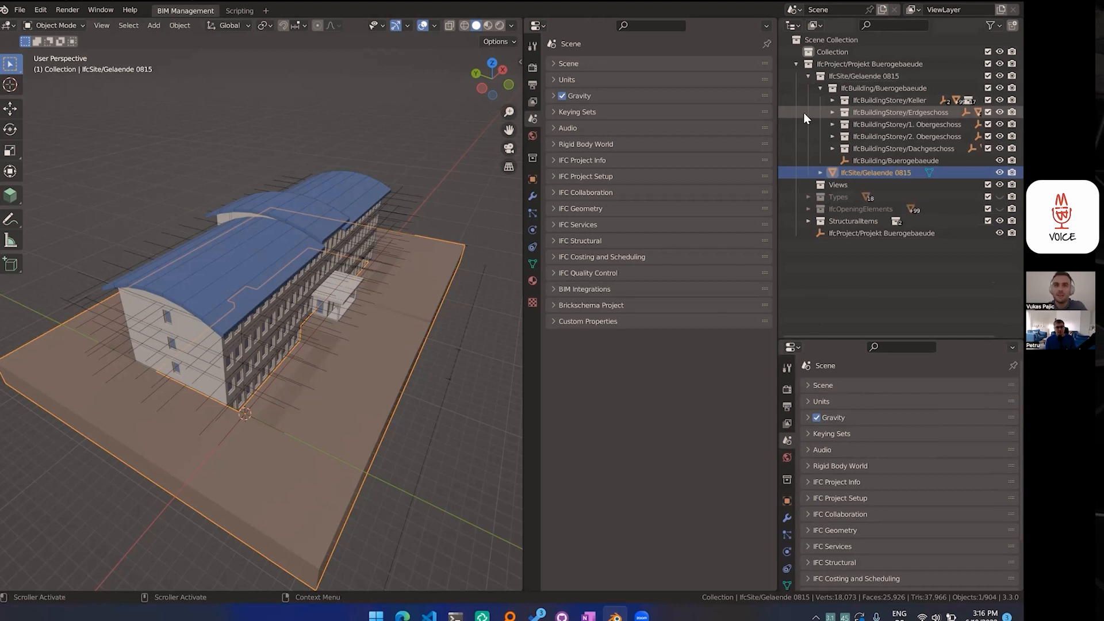
mouse_move(799, 129)
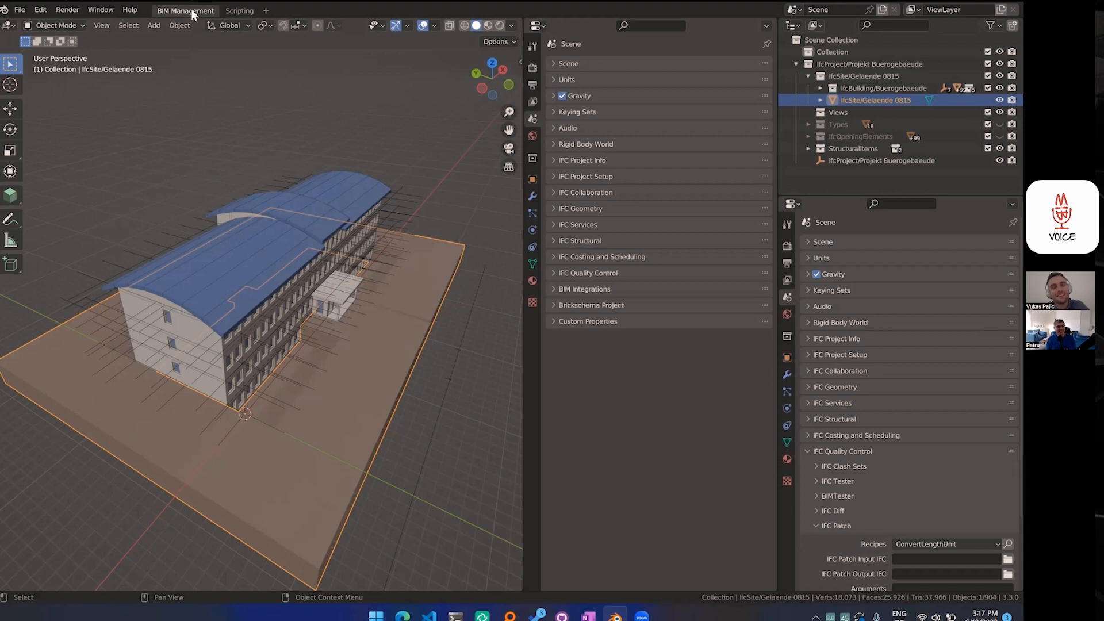
mouse_move(184, 10)
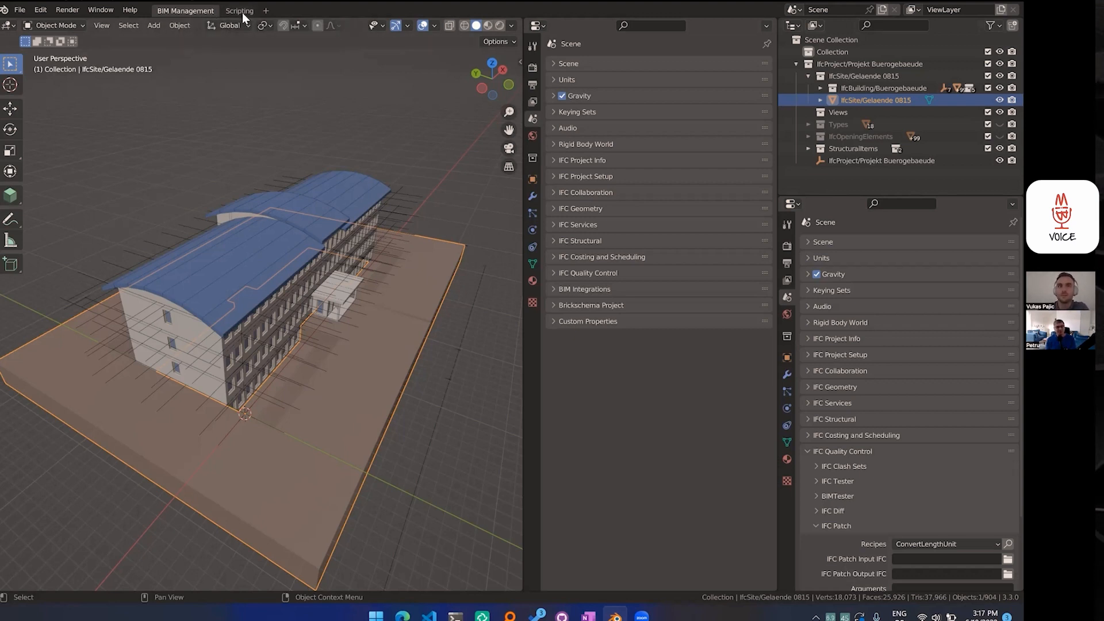
- Show Gelaende 0815's object properties: zero location and rotation, IfcSite LandUse and attributes
left_click(239, 11)
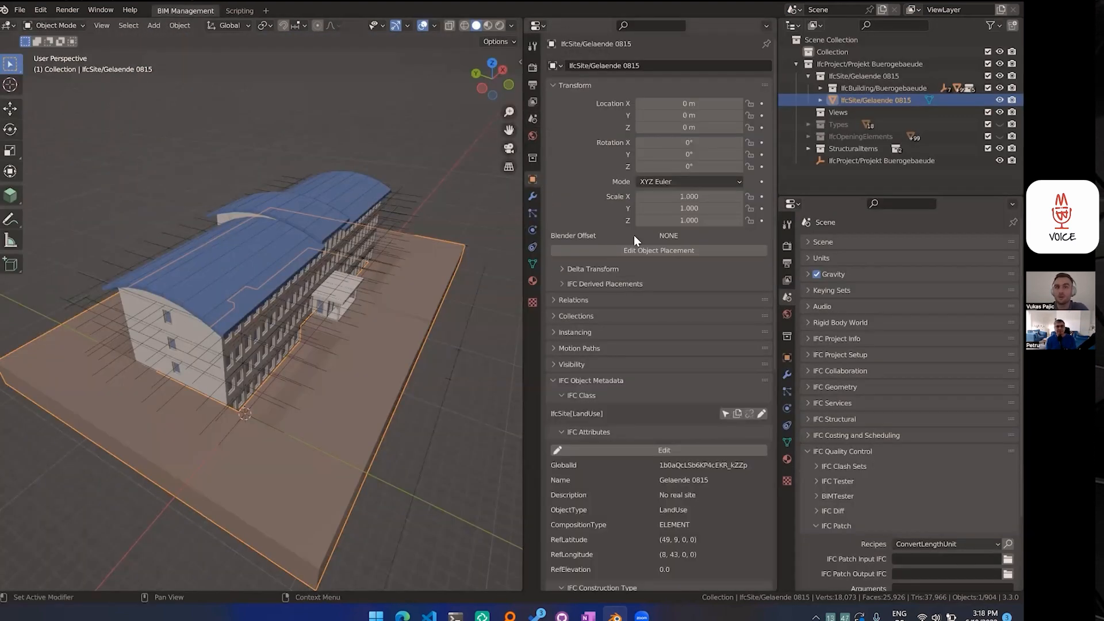
- Fold away the site's metadata and quality-control panels and switch to the Scripting workspace
left_click(555, 86)
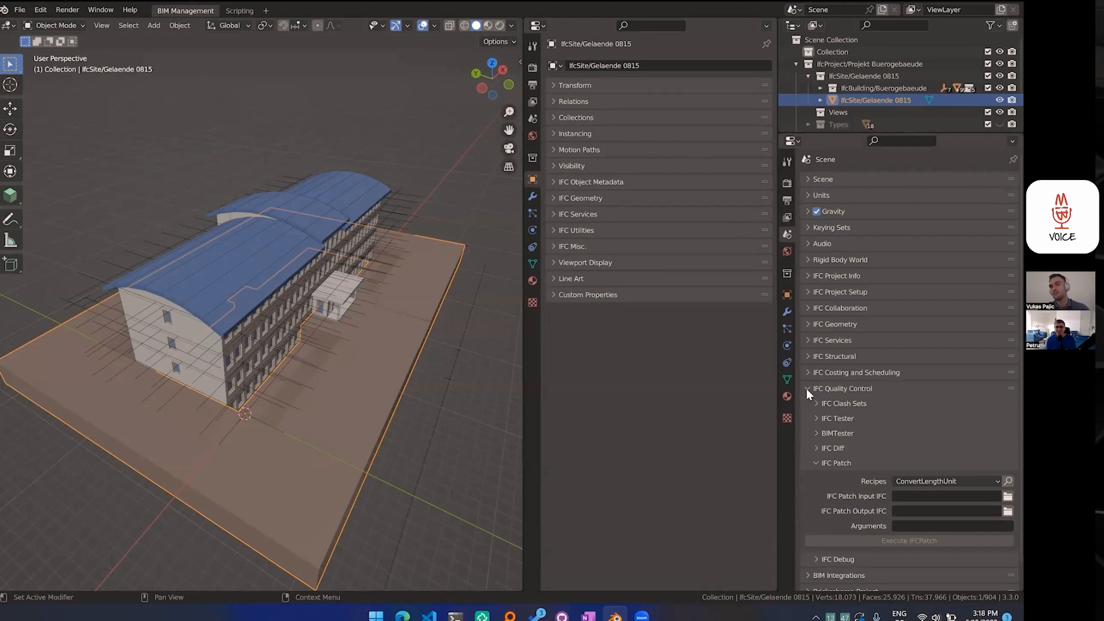
left_click(807, 388)
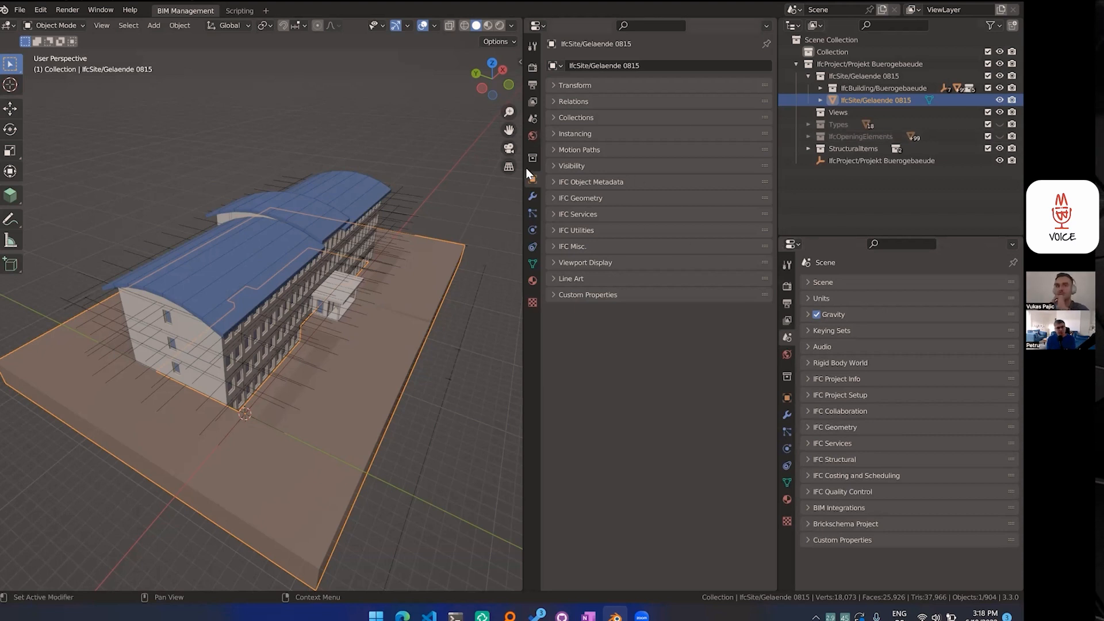
mouse_move(860, 332)
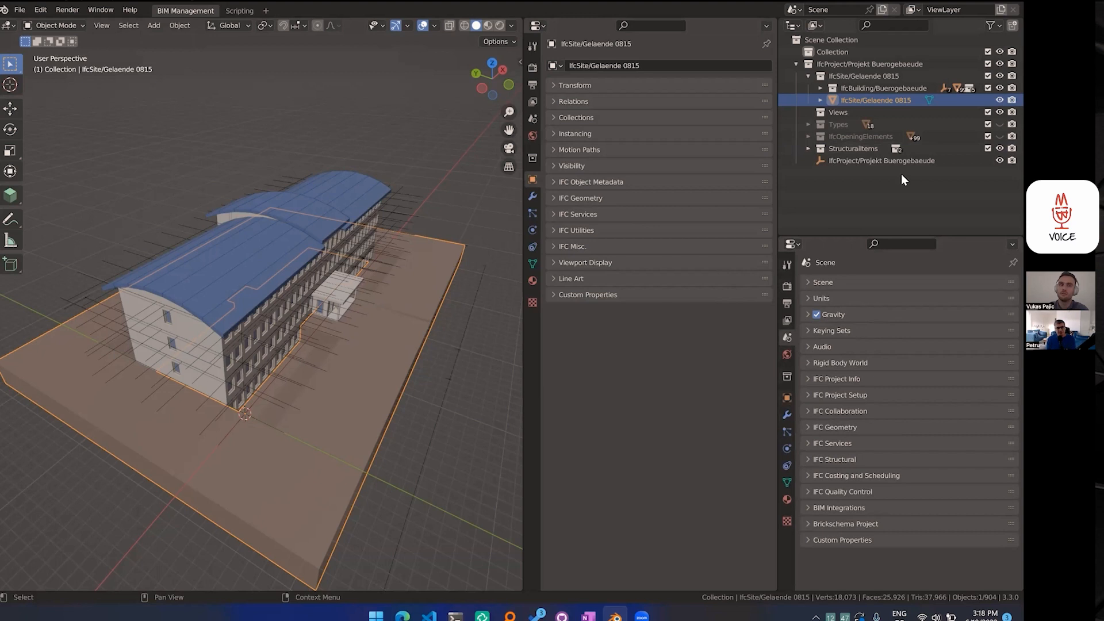
left_click(239, 11)
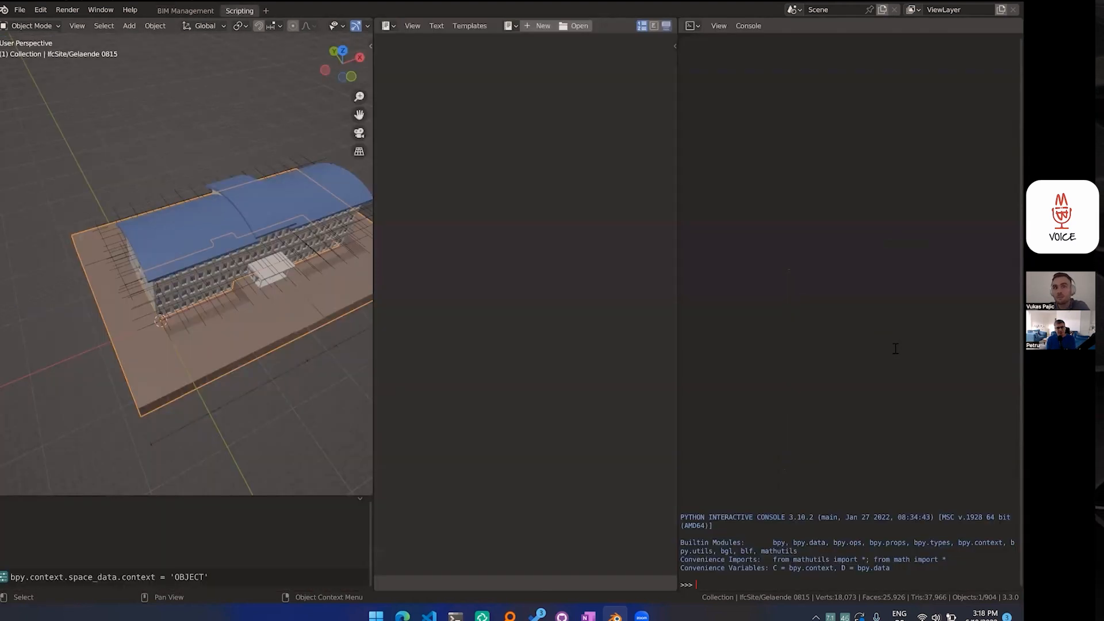